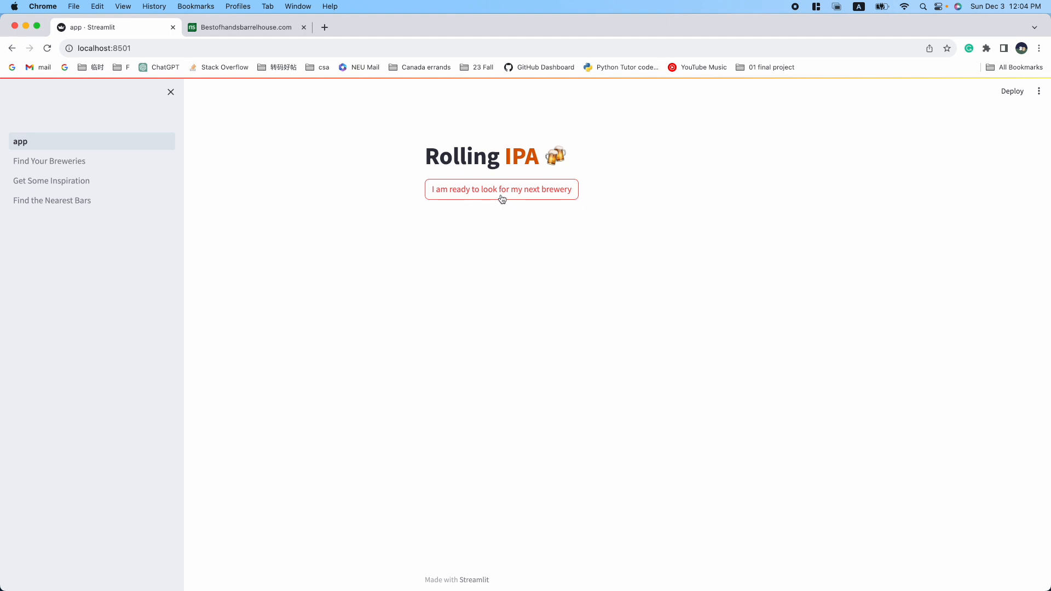
Step: Reveal the home page's welcome text with 'I am ready to look for my next brewery'
{"action": "left_click", "coordinate": [500, 189]}
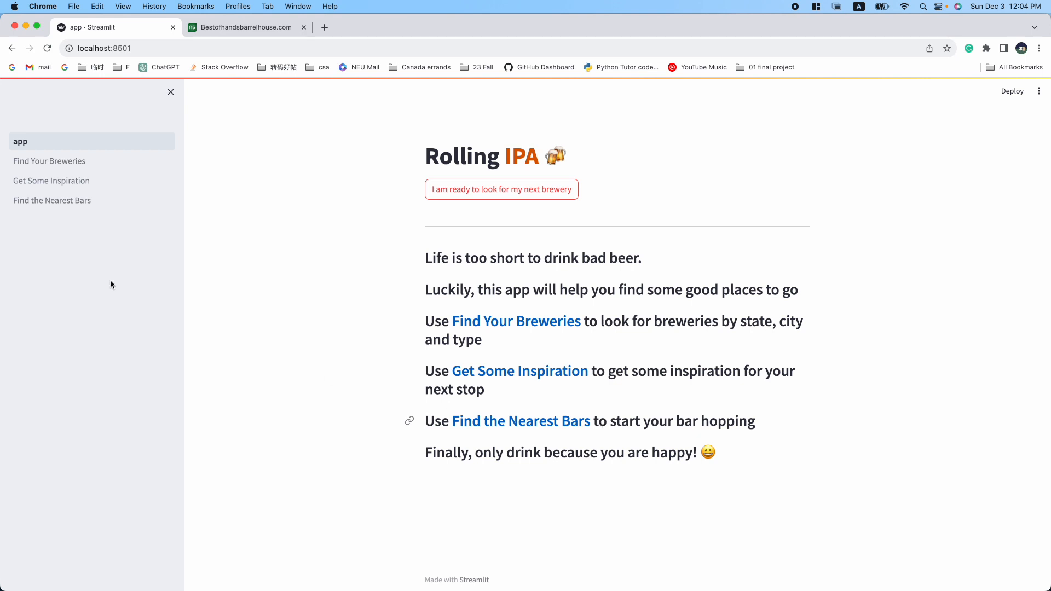
Step: Search Find Your Breweries for micro breweries in seattle, washington, returning 45 results
{"action": "left_click", "coordinate": [49, 161]}
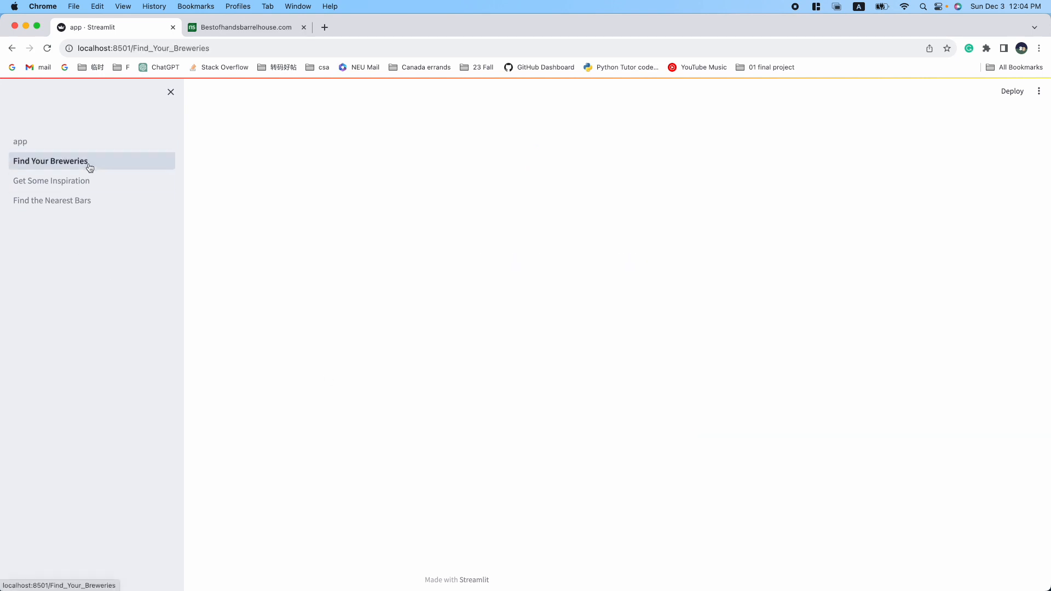
{"action": "left_click", "coordinate": [50, 161]}
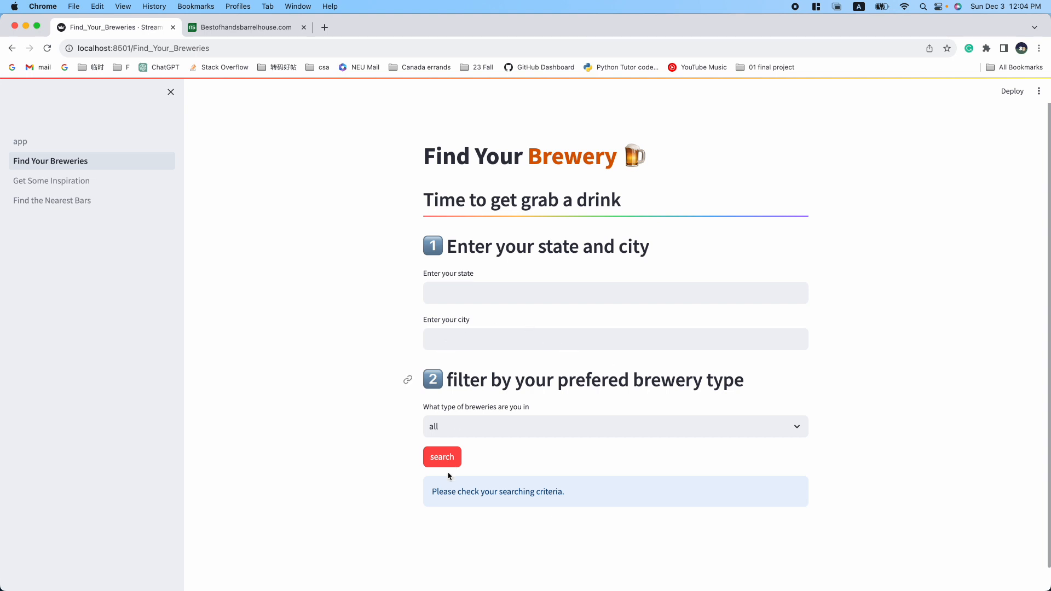
{"action": "type", "text": "washington"}
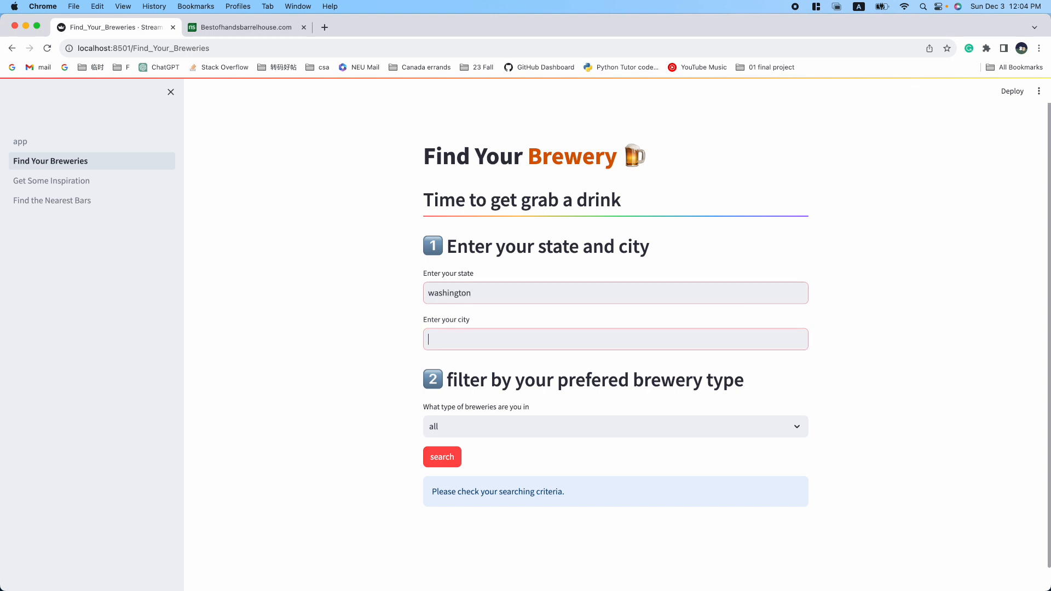
{"action": "type", "text": "seattle"}
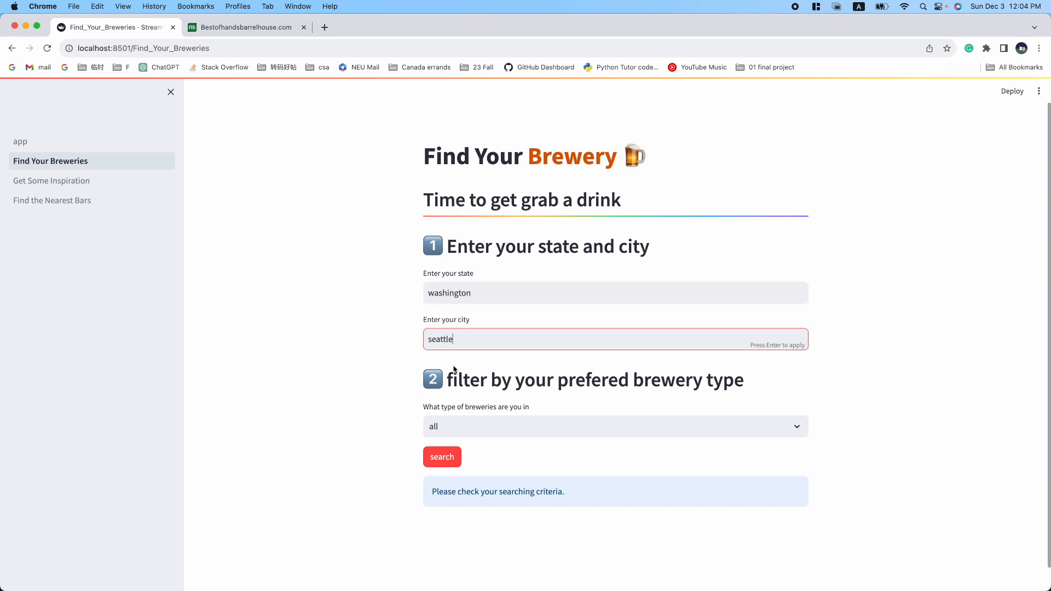
{"action": "type", "text": "micro"}
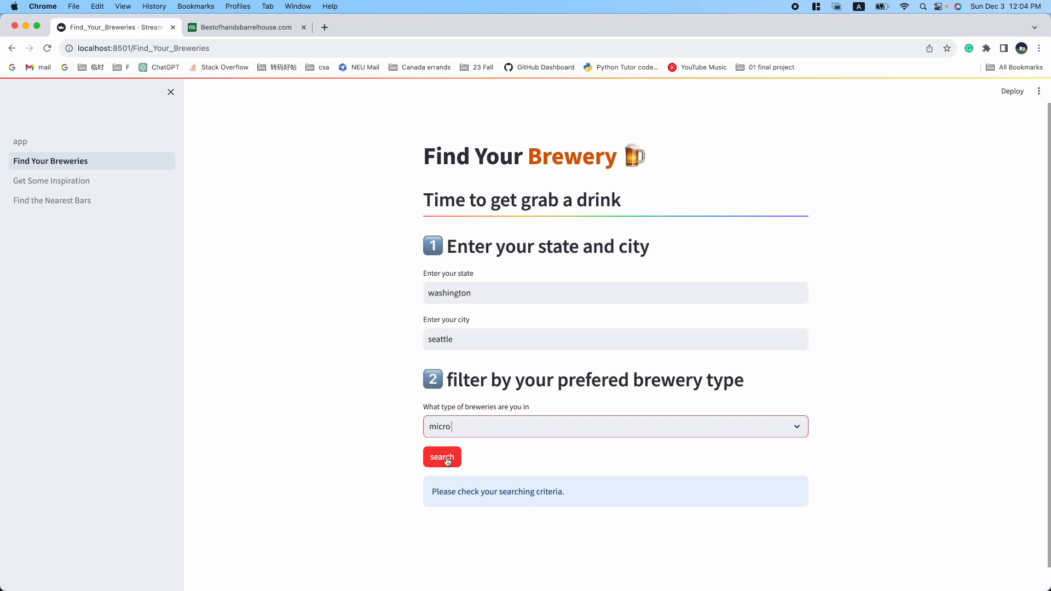
{"action": "left_click", "coordinate": [441, 457]}
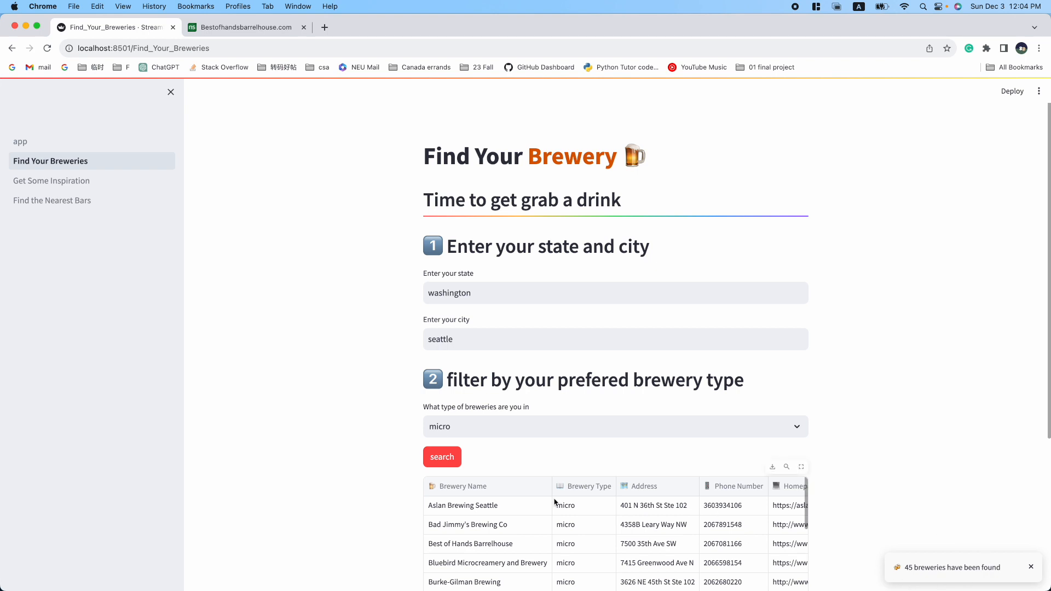
Step: Open Best of Hands Barrelhouse's homepage from the results, then cancel the CSV export dialog
{"action": "scroll", "scroll_direction": "down", "scroll_amount": 3}
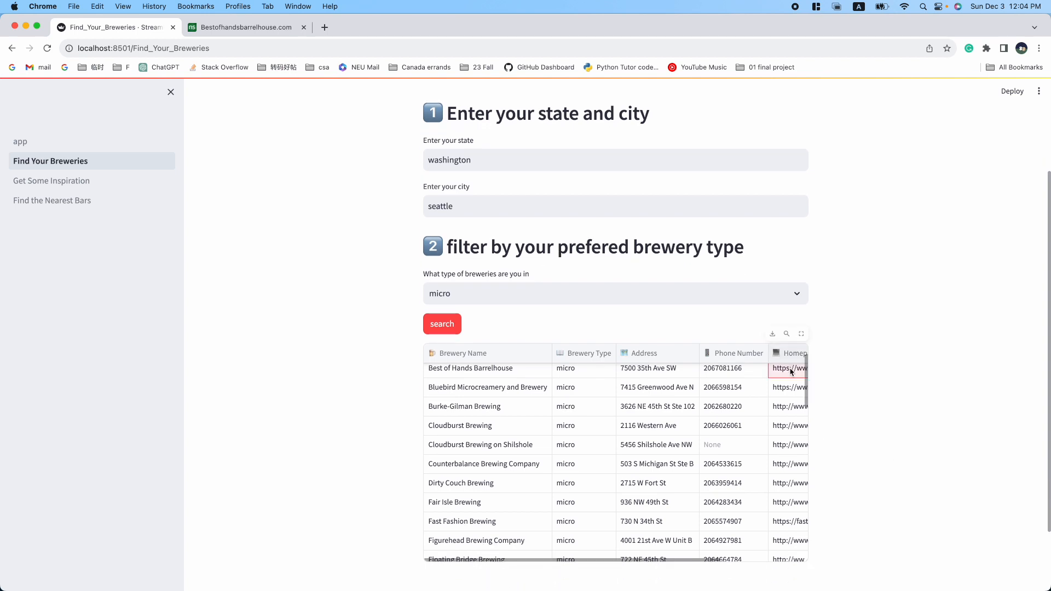
{"action": "left_click", "coordinate": [789, 368]}
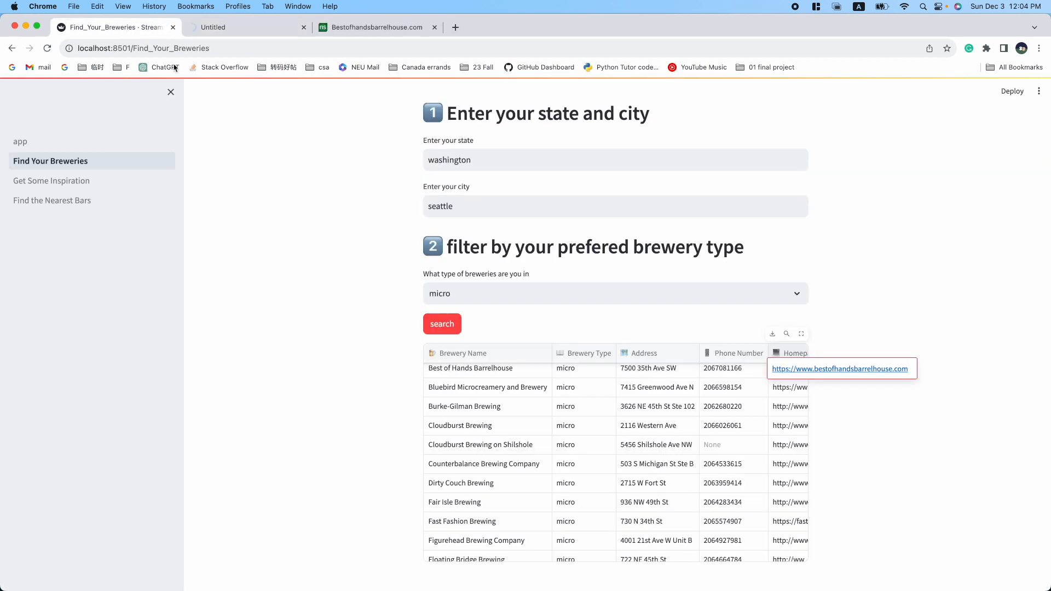
{"action": "left_click", "coordinate": [838, 368]}
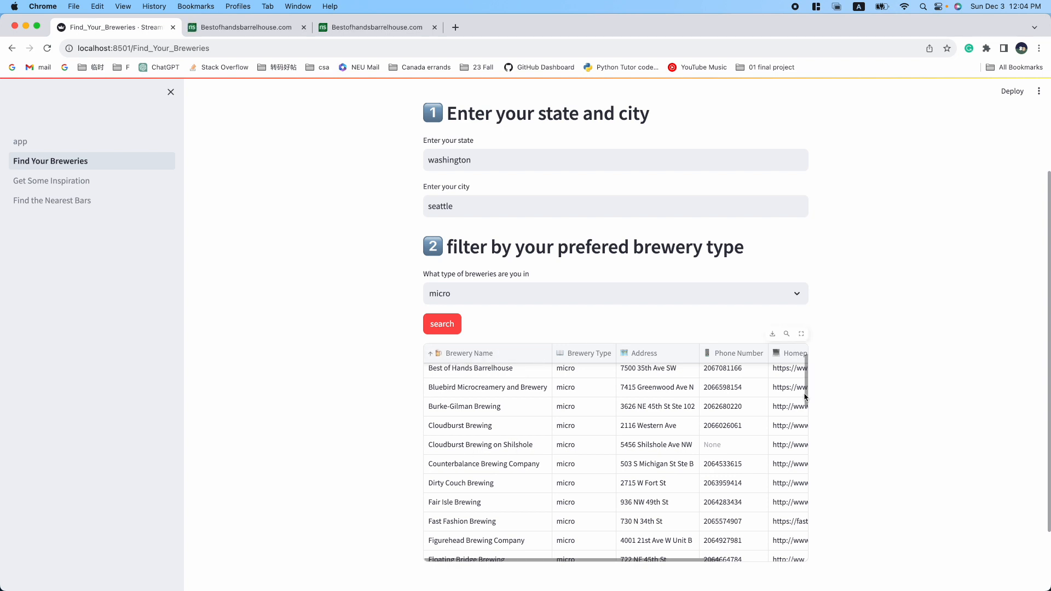
{"action": "left_click", "coordinate": [771, 334]}
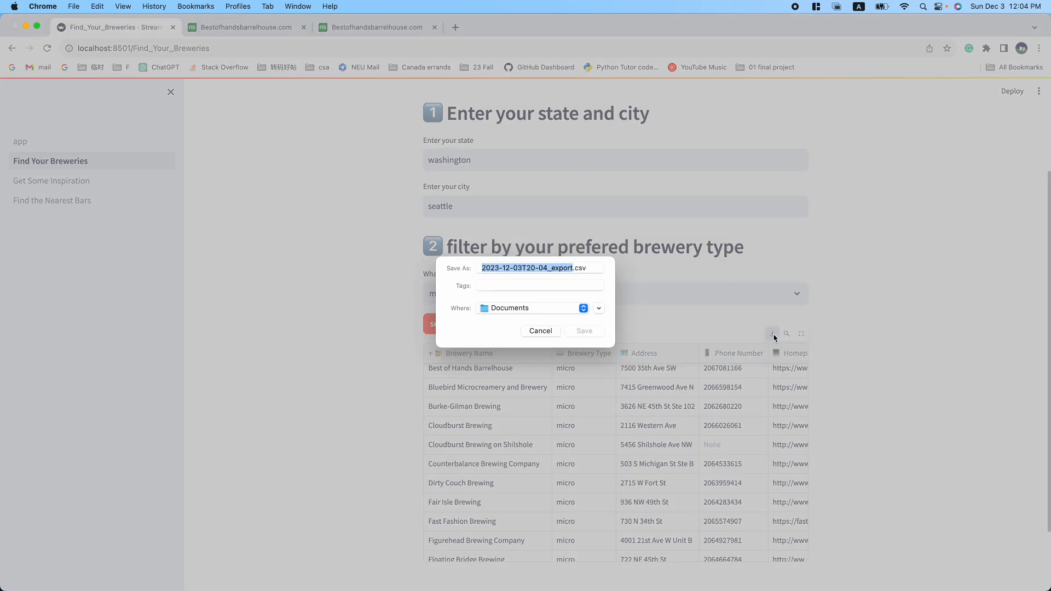
{"action": "left_click", "coordinate": [539, 331]}
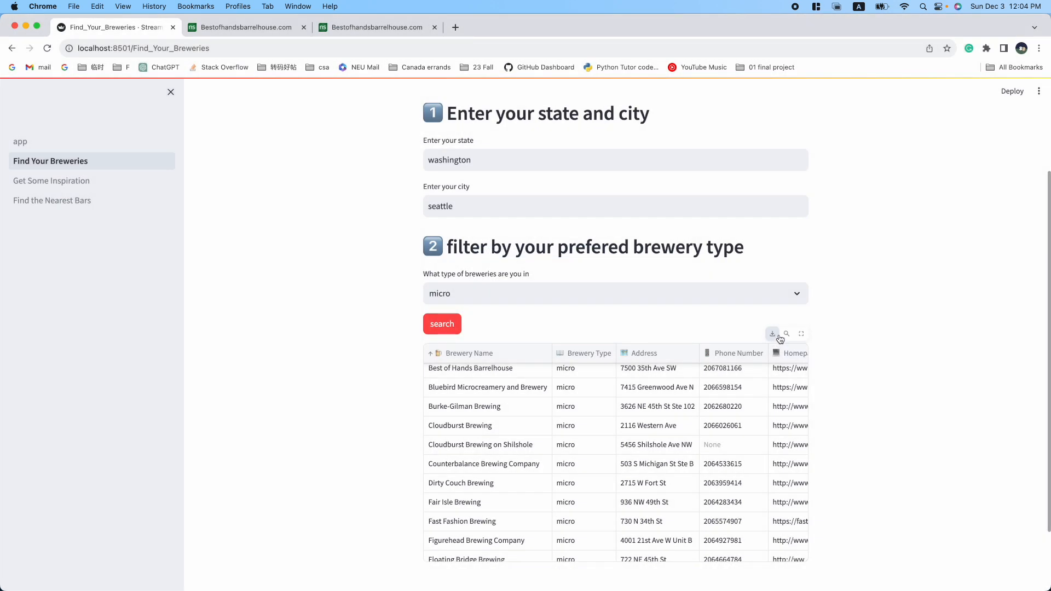
{"action": "mouse_move", "coordinate": [402, 444]}
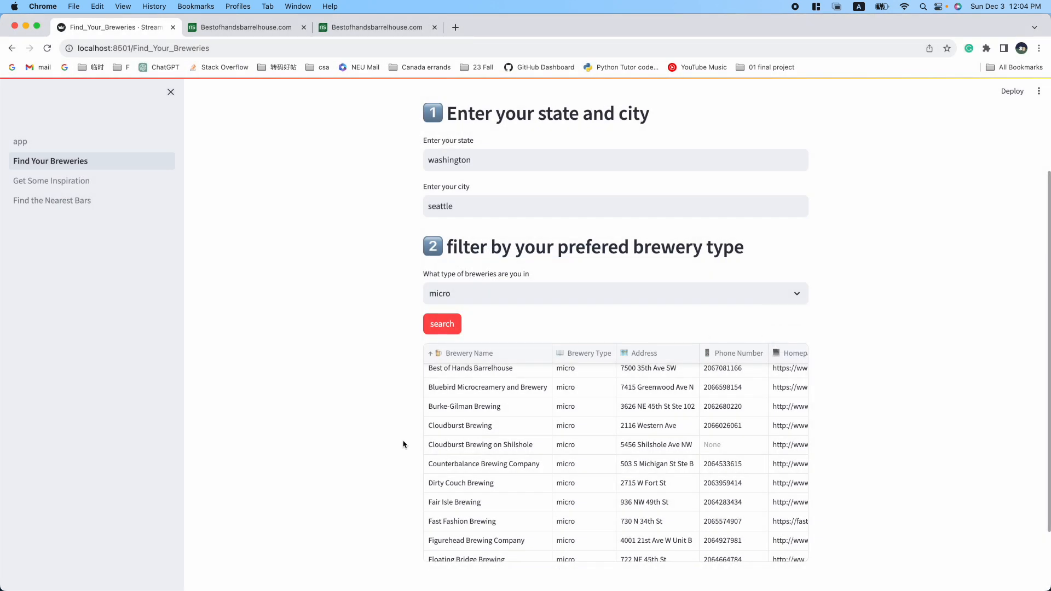
Step: Browse the Get Some Inspiration brewery map, then go to Find the Nearest Bars
{"action": "left_click", "coordinate": [51, 181]}
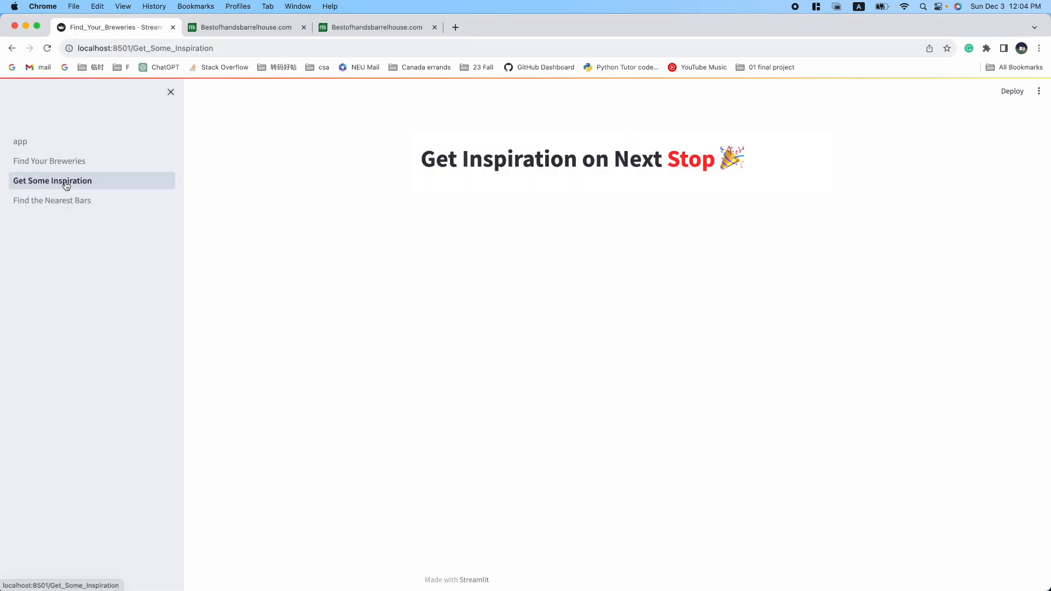
{"action": "left_click", "coordinate": [52, 181]}
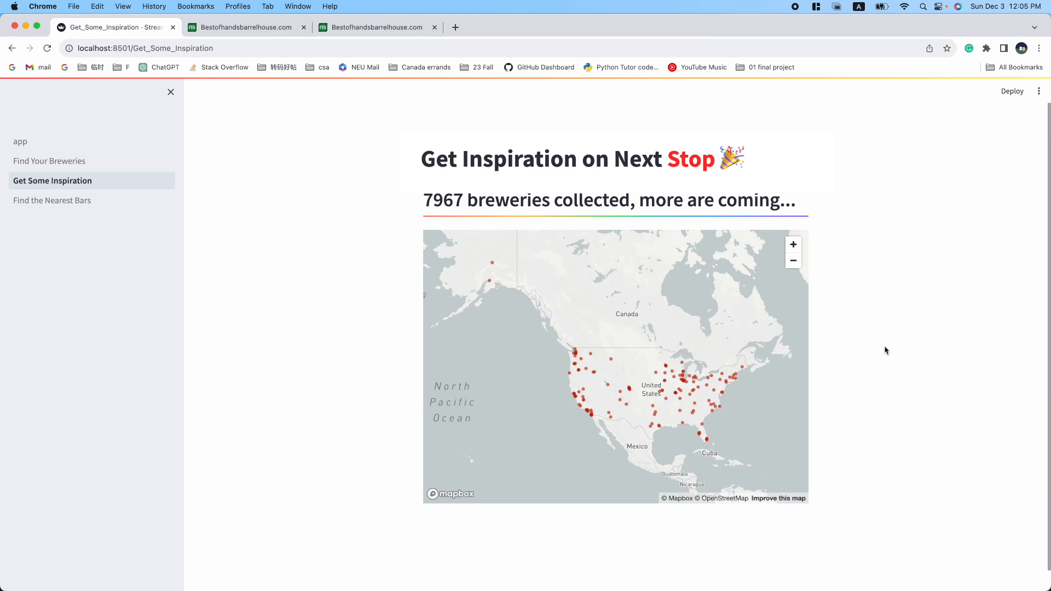
{"action": "mouse_move", "coordinate": [823, 392]}
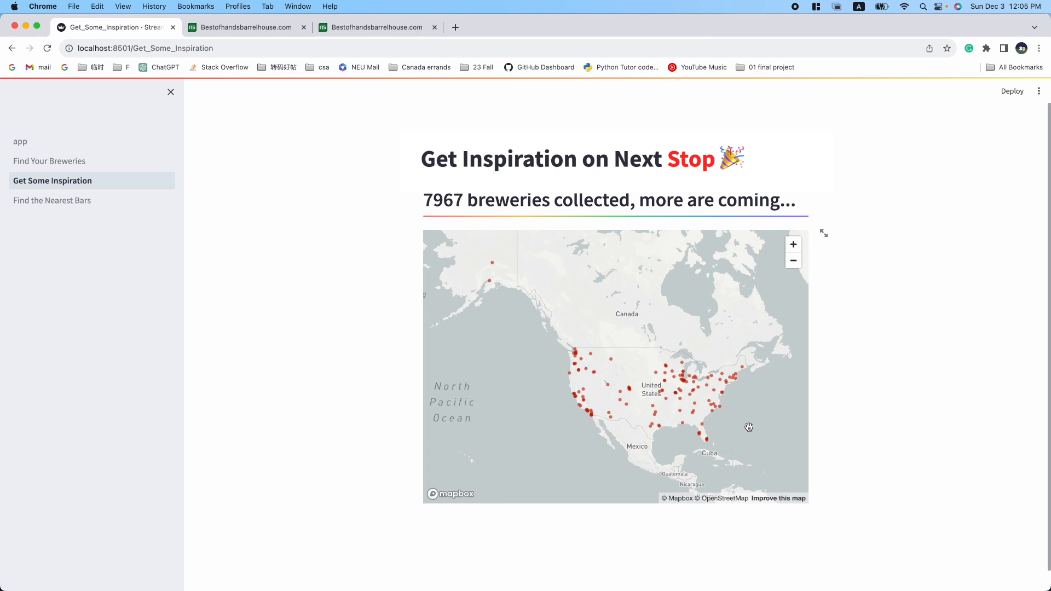
{"action": "mouse_move", "coordinate": [442, 538]}
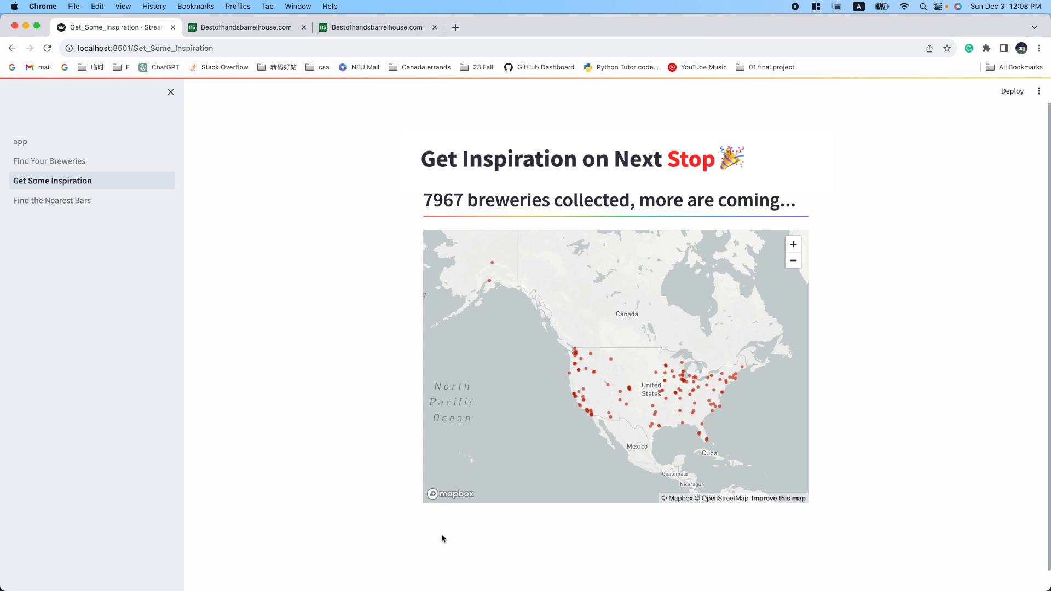
{"action": "mouse_move", "coordinate": [583, 539]}
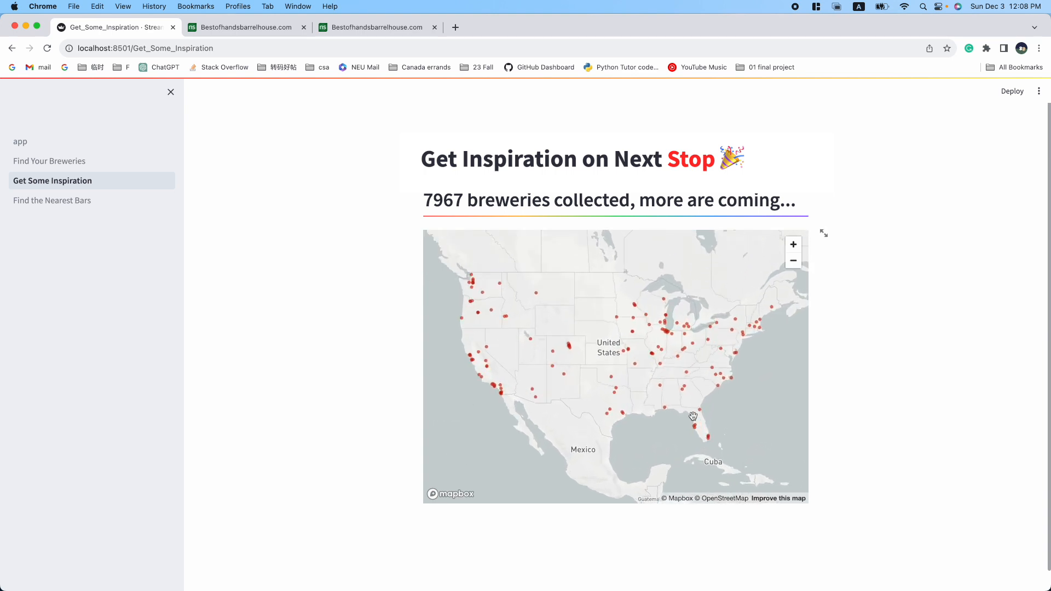
{"action": "scroll", "scroll_direction": "down", "scroll_amount": 3}
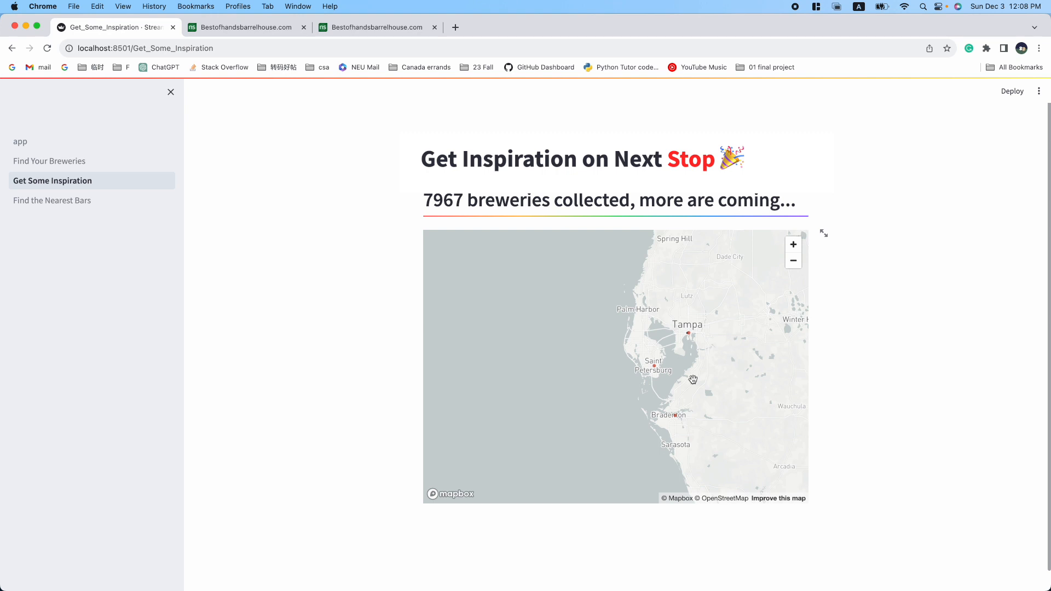
{"action": "mouse_move", "coordinate": [84, 273]}
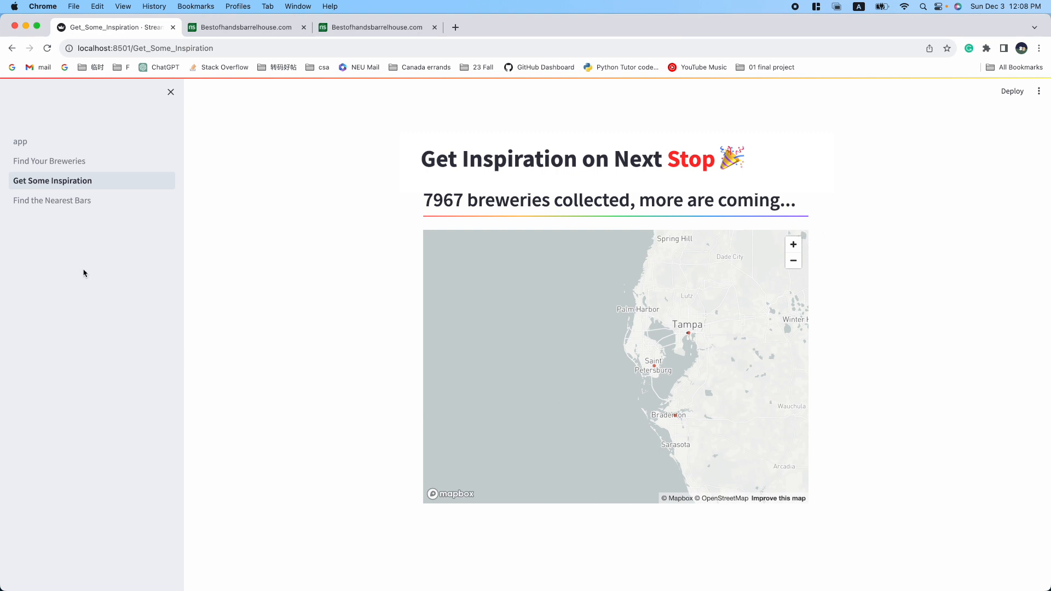
{"action": "left_click", "coordinate": [52, 199]}
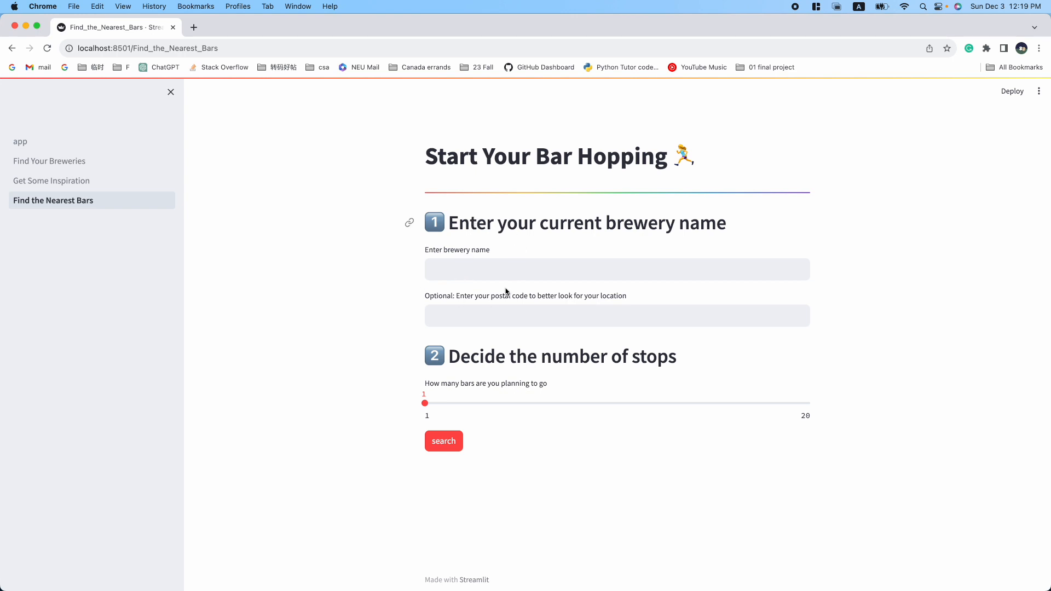
Step: Search nearby bars from '10 Barrel' with 5 stops, getting a brewery-not-found message
{"action": "left_click_drag", "start_coordinate": [424, 402], "coordinate": [505, 403]}
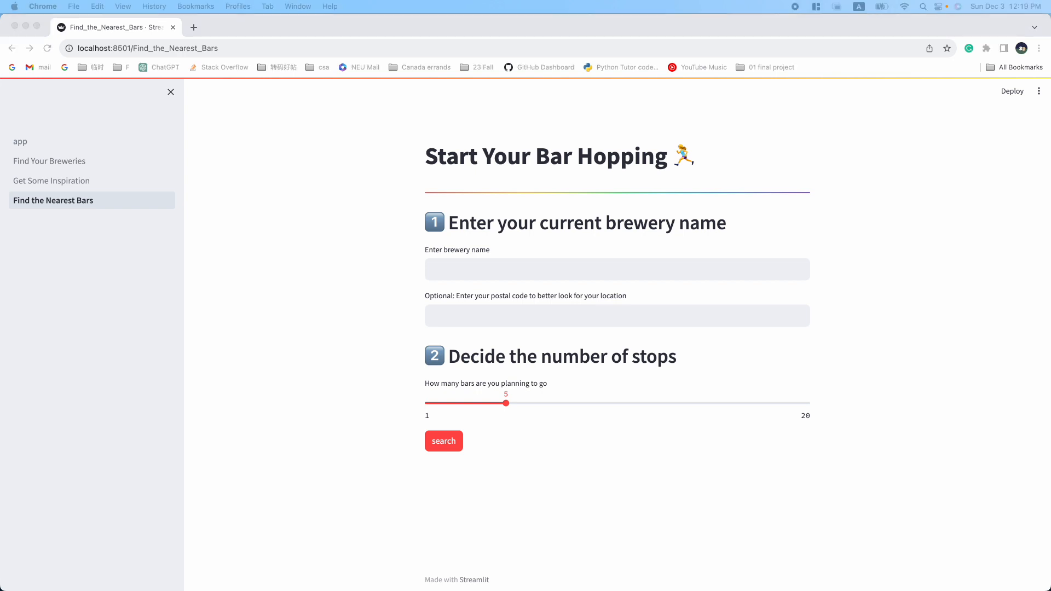
{"action": "left_click", "coordinate": [616, 269]}
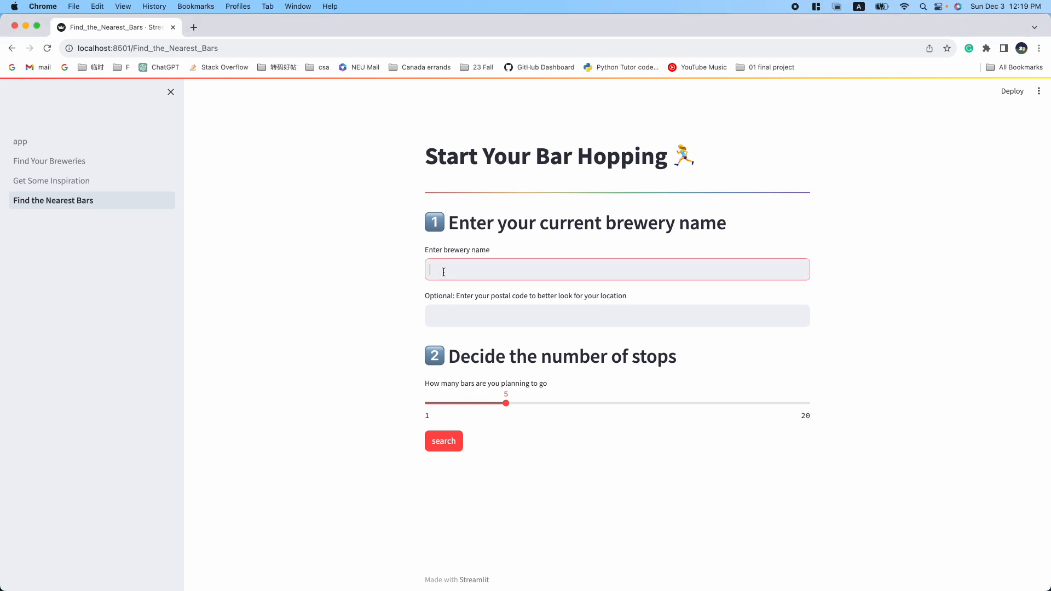
{"action": "type", "text": "10 Barrel"}
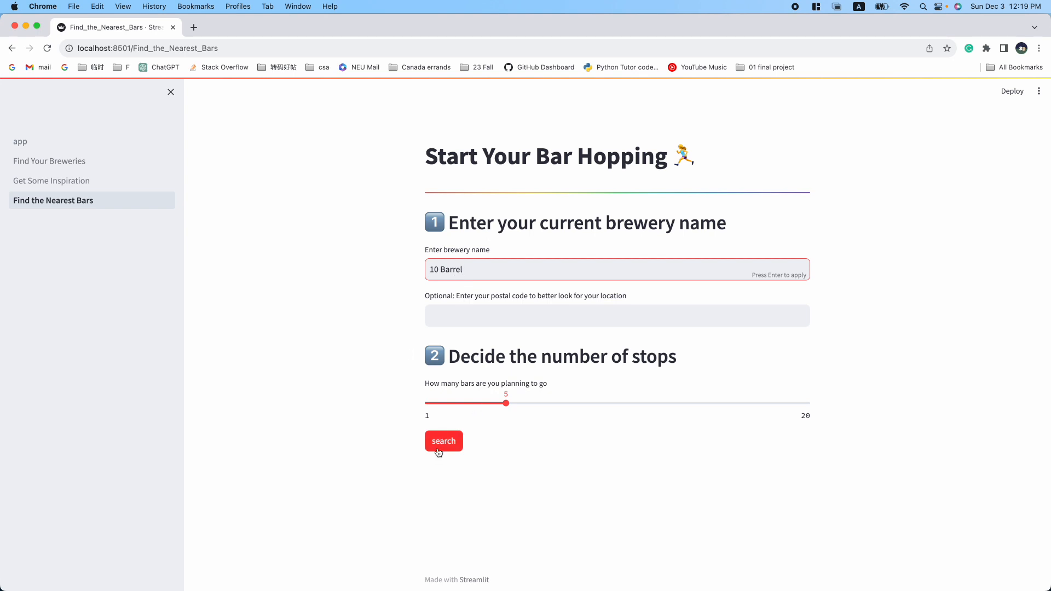
{"action": "left_click", "coordinate": [443, 441]}
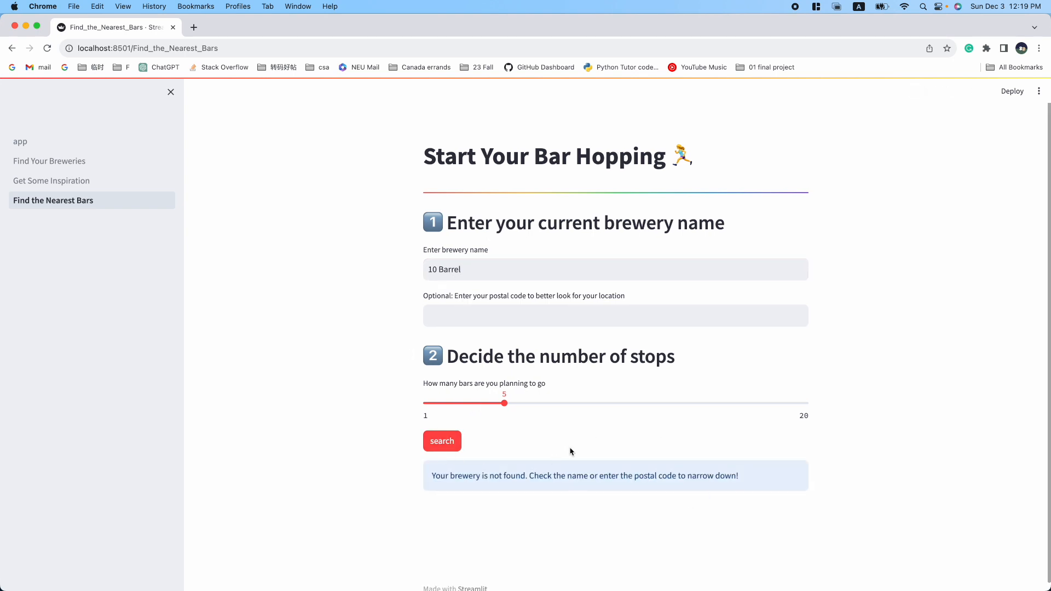
{"action": "mouse_move", "coordinate": [628, 496]}
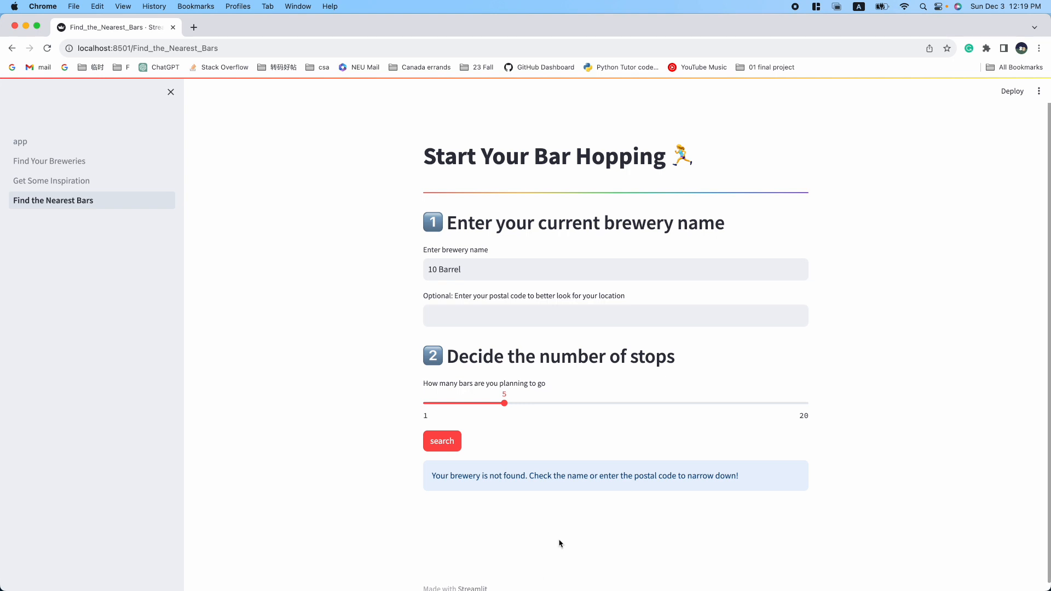
Step: Add postal code 97209 and rerun the search so 10 Barrel appears on a Portland map
{"action": "left_click", "coordinate": [614, 315]}
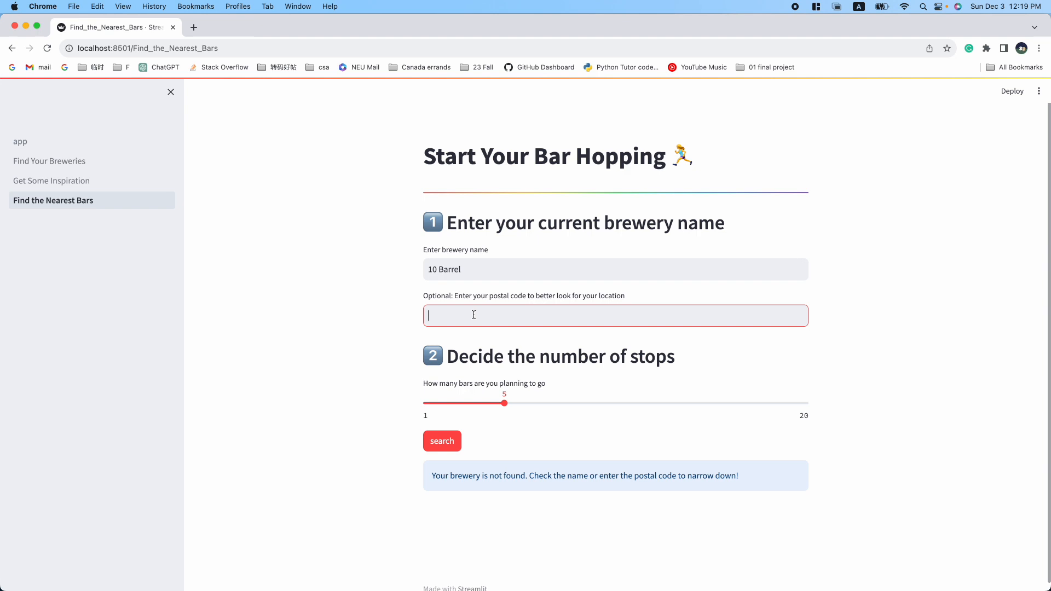
{"action": "type", "text": "97209"}
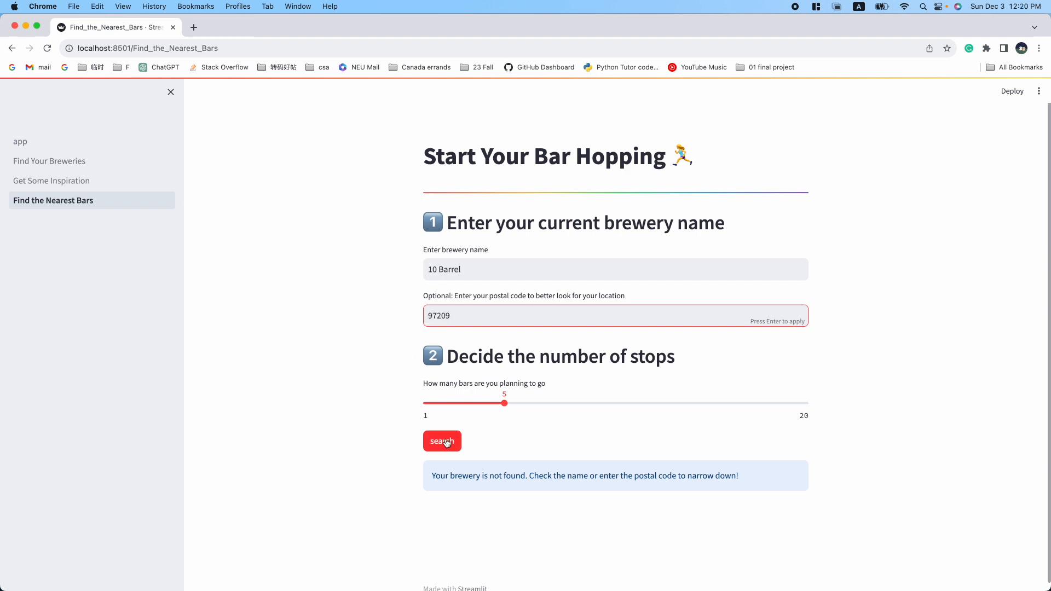
{"action": "left_click", "coordinate": [441, 441]}
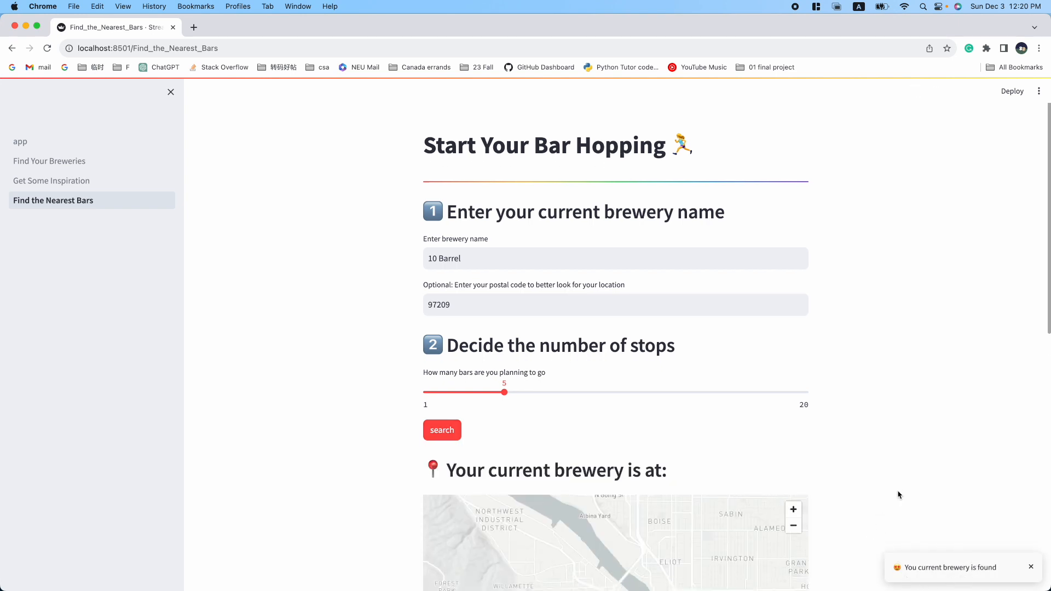
Step: Scroll to the table listing 10 Barrel Brewing Co and the 5 closest Portland breweries
{"action": "scroll", "scroll_direction": "down", "scroll_amount": 3}
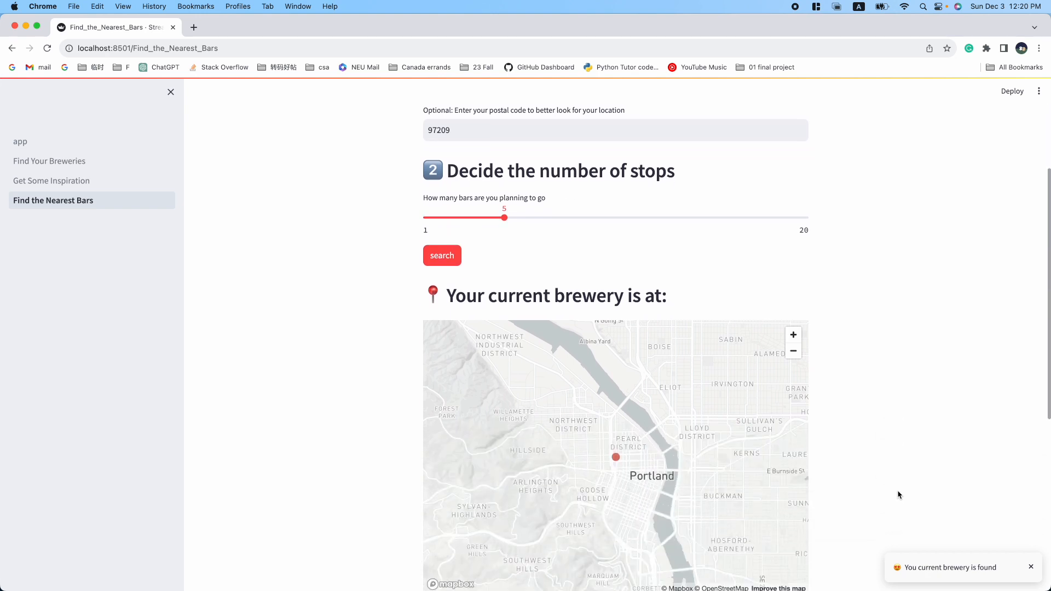
{"action": "left_click", "coordinate": [441, 255]}
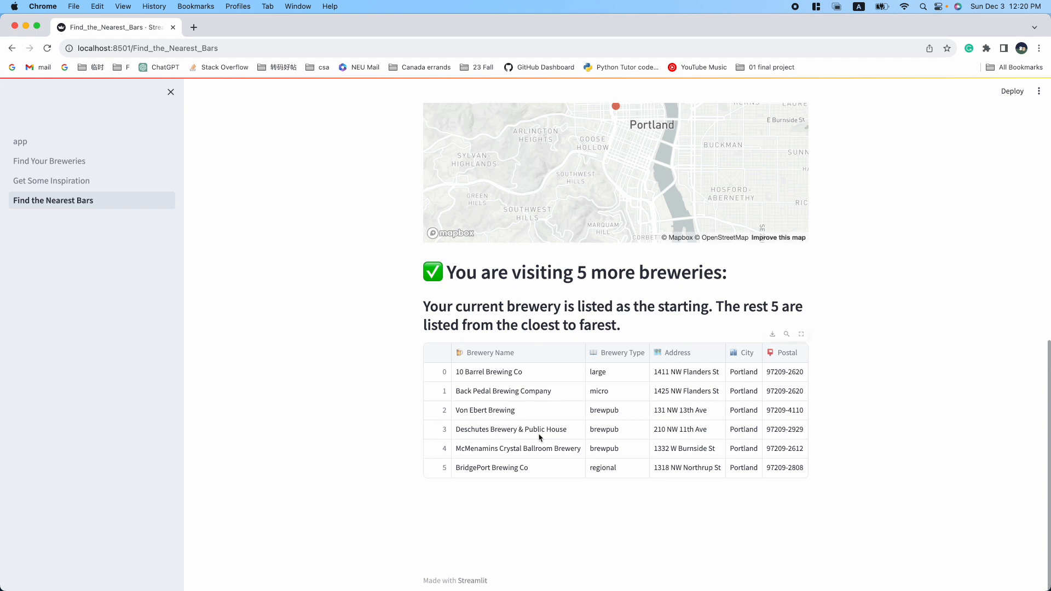
{"action": "mouse_move", "coordinate": [587, 497]}
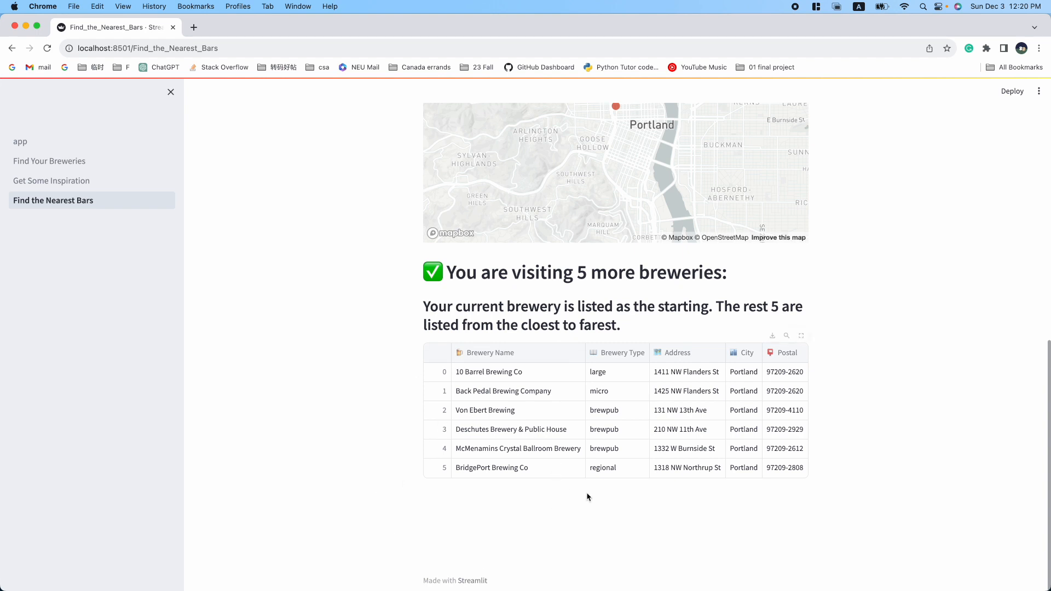
{"action": "mouse_move", "coordinate": [444, 509]}
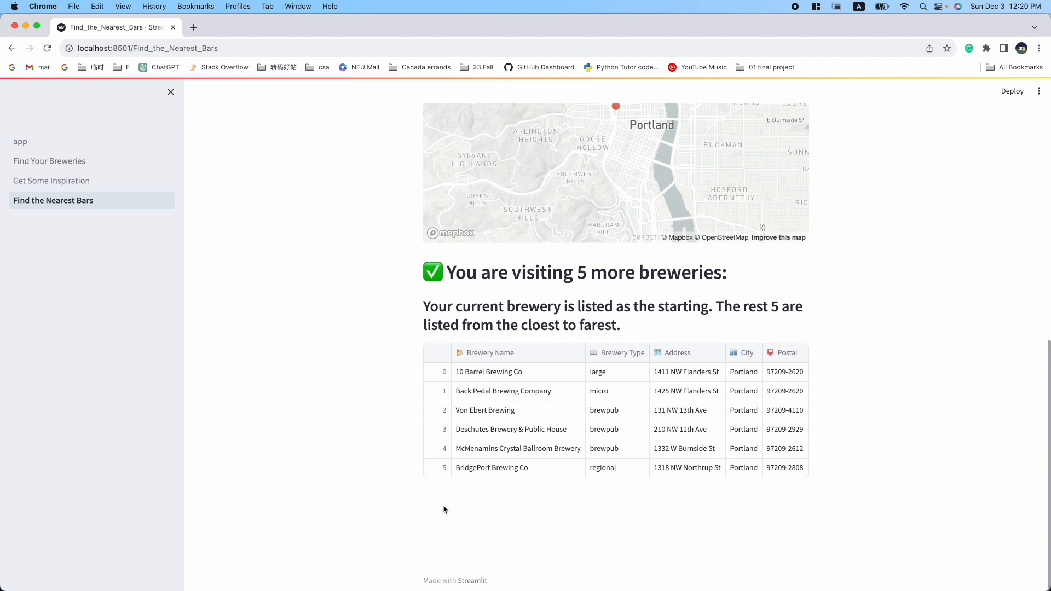